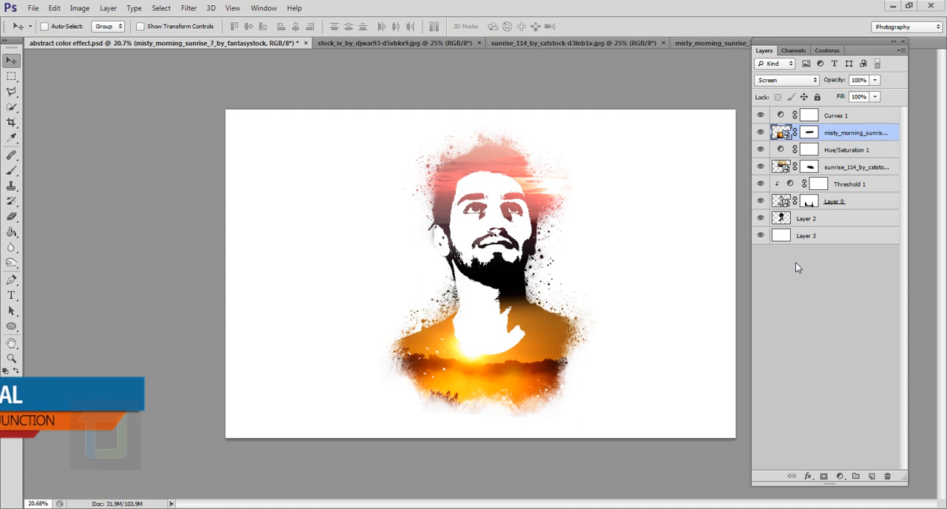
View the sunrise_114 mountain photo, then the misty_morning_sunrise photo
left_click(573, 42)
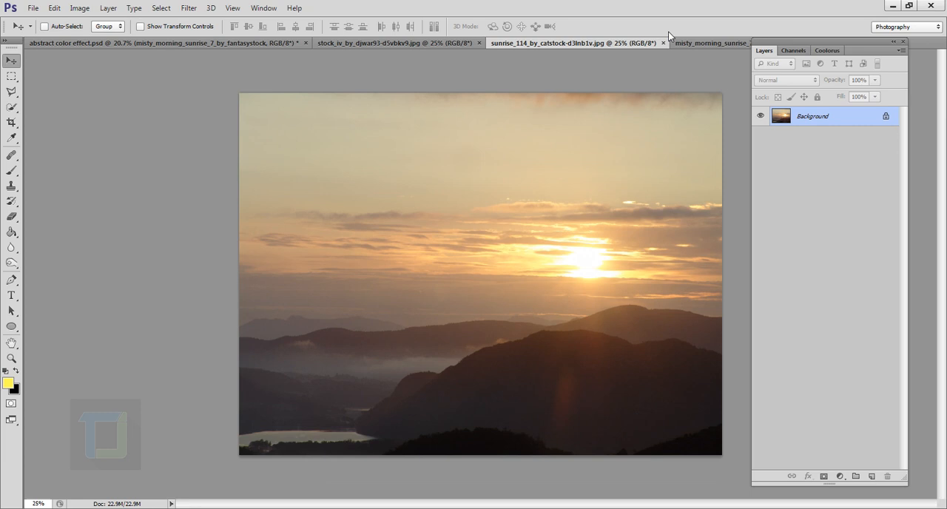
left_click(709, 42)
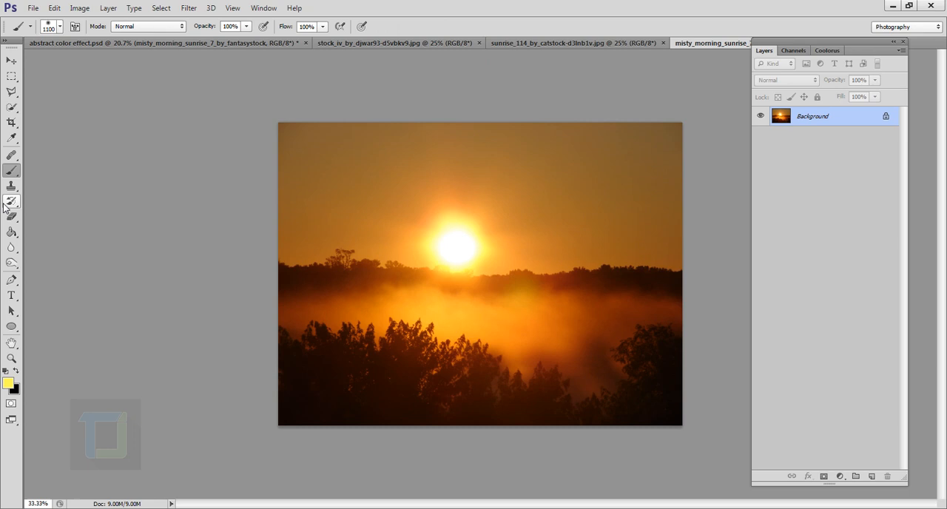
left_click(51, 26)
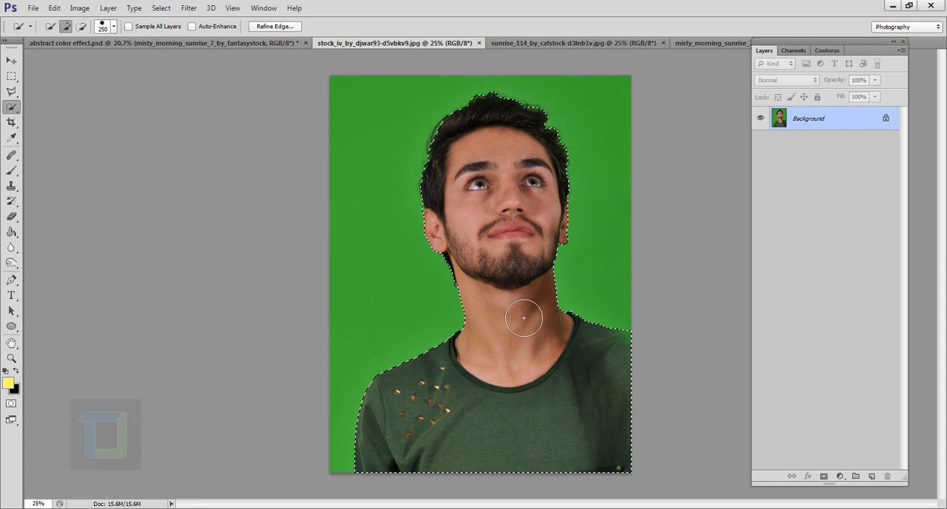
Extend the Quick Selection over the man's neck
left_click(275, 26)
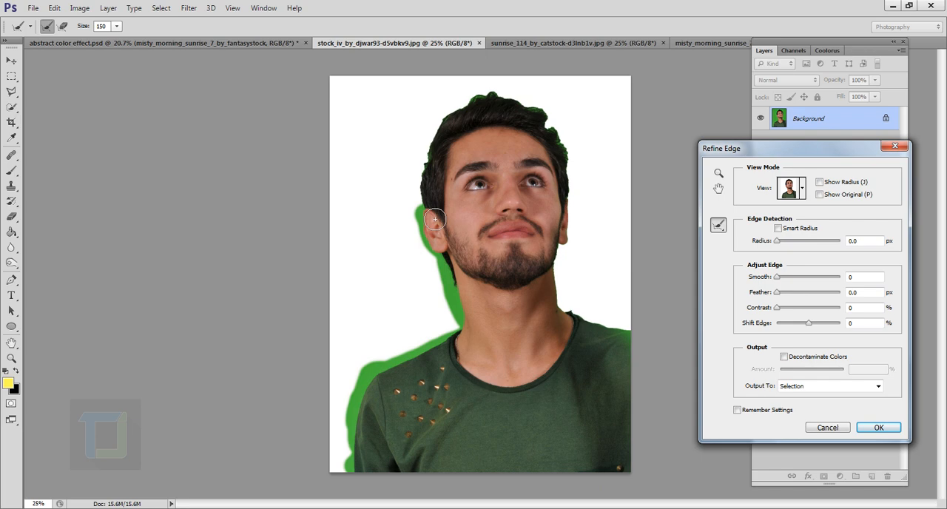
Brush away the green fringe beside the face and atop the hair, then apply Refine Edge
left_click_drag(435, 219, 540, 108)
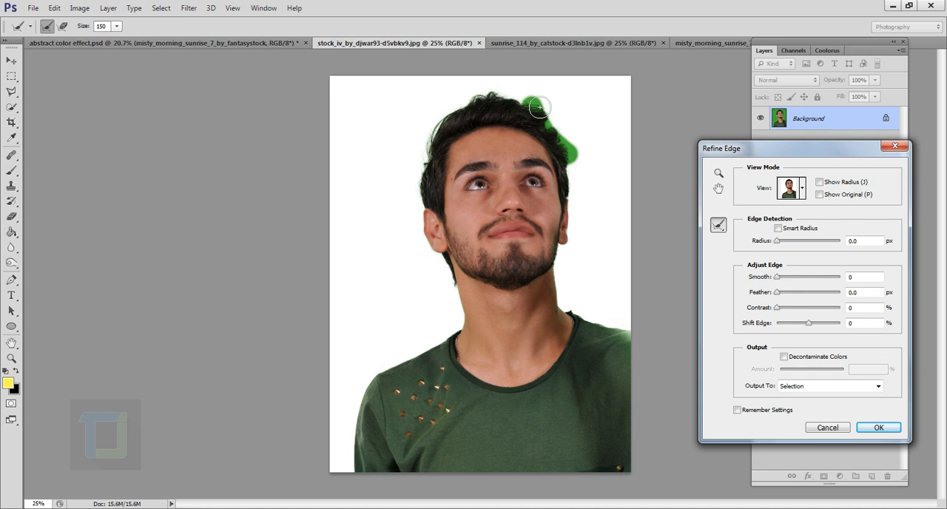
left_click_drag(540, 107, 553, 135)
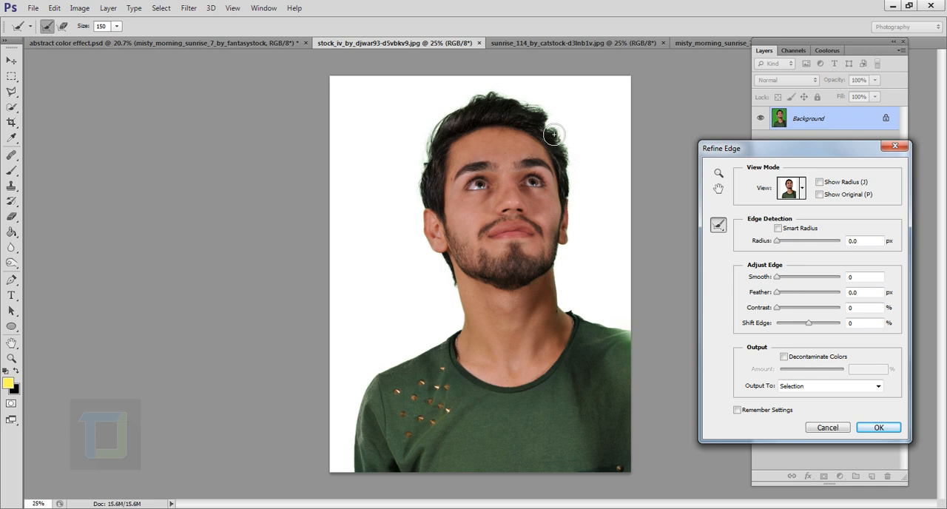
left_click(877, 427)
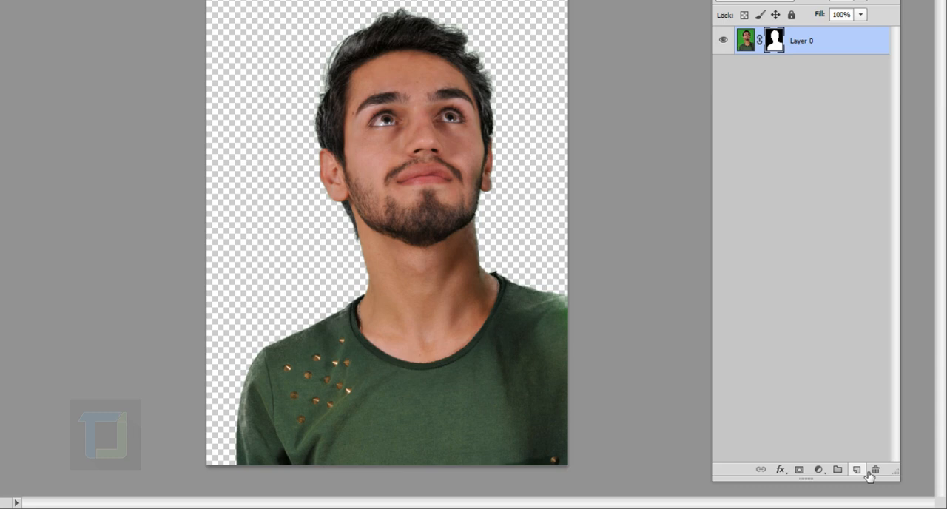
Add a new empty layer to become the white backdrop
left_click(856, 469)
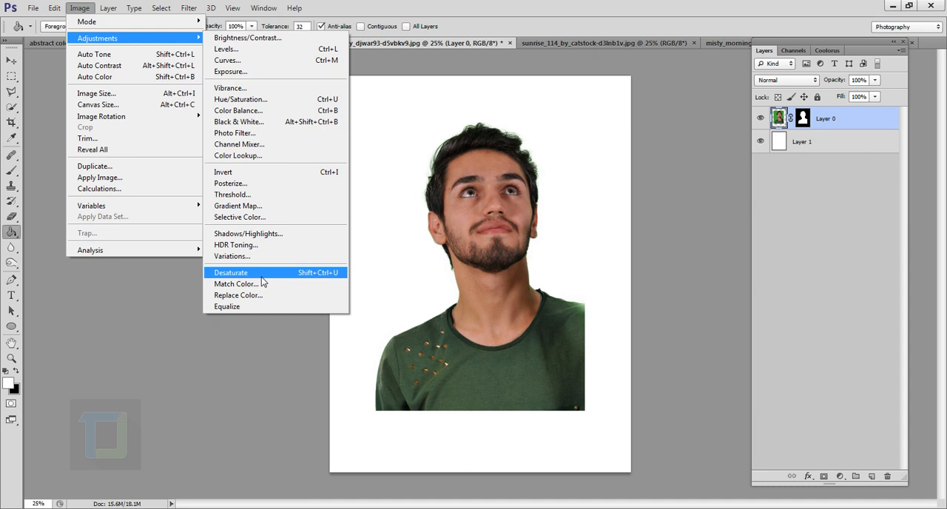
Desaturate the portrait and bring up the Levels adjustment
left_click(230, 273)
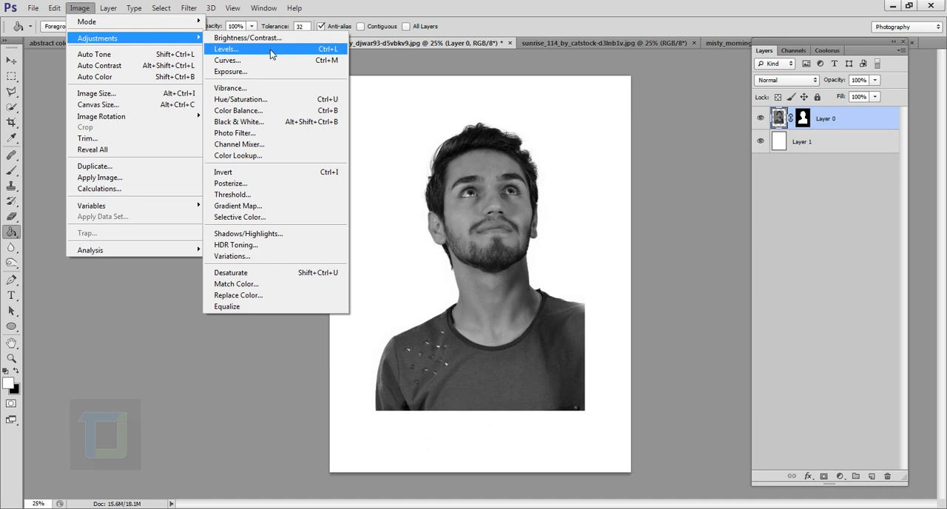
left_click(226, 49)
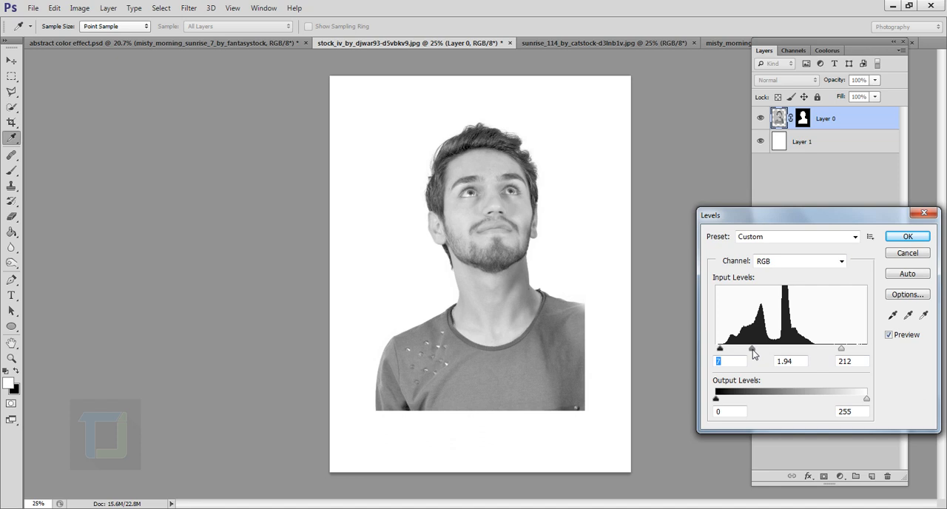
Set Levels inputs to 7, 1.99 and 189, checking the result with Preview
left_click_drag(841, 348, 827, 348)
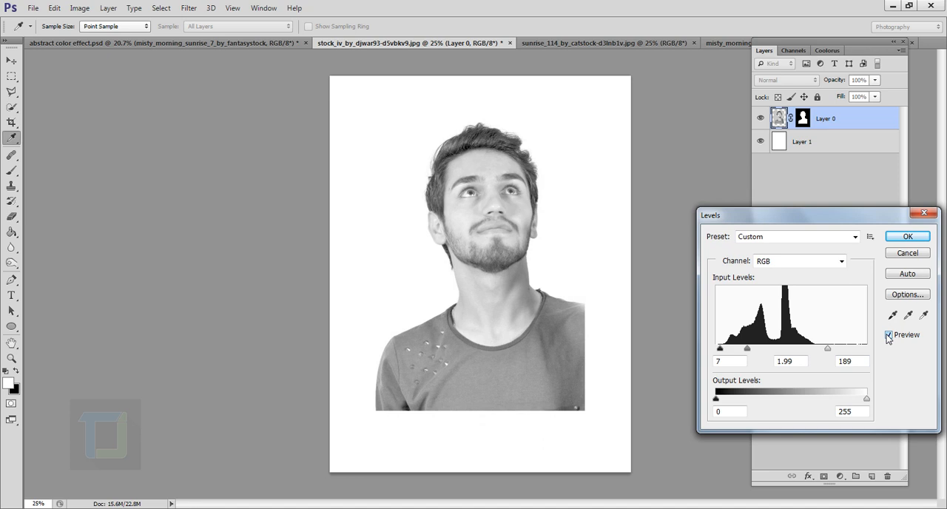
left_click(907, 236)
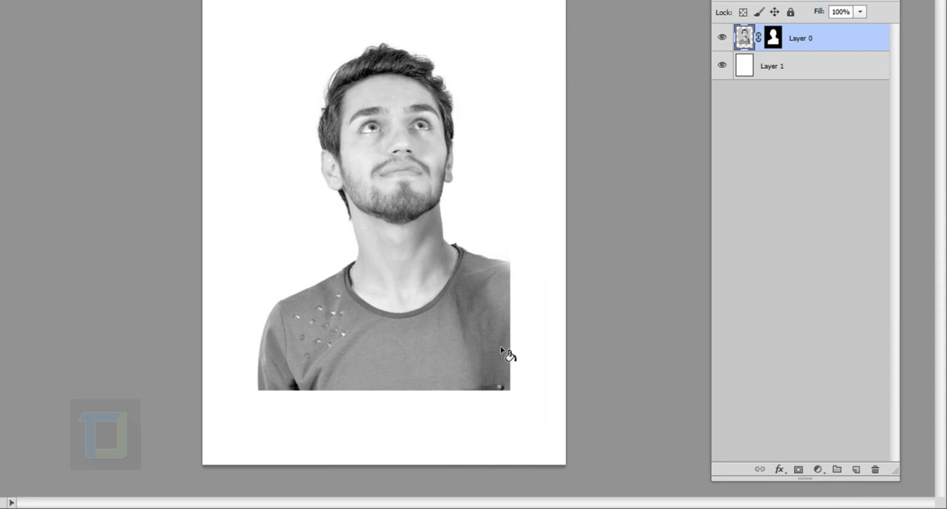
Target the man's layer mask and set a 500 px brush with 100% opacity jitter
left_click(773, 38)
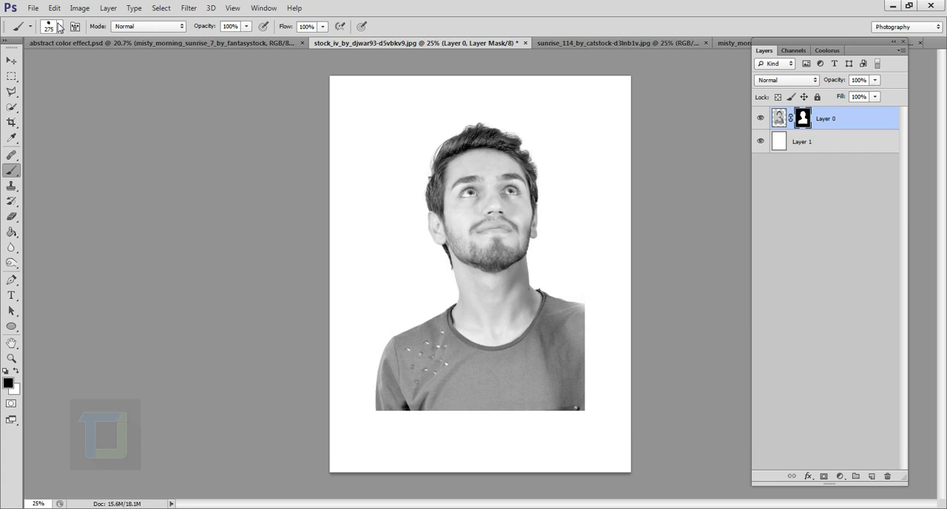
left_click(60, 27)
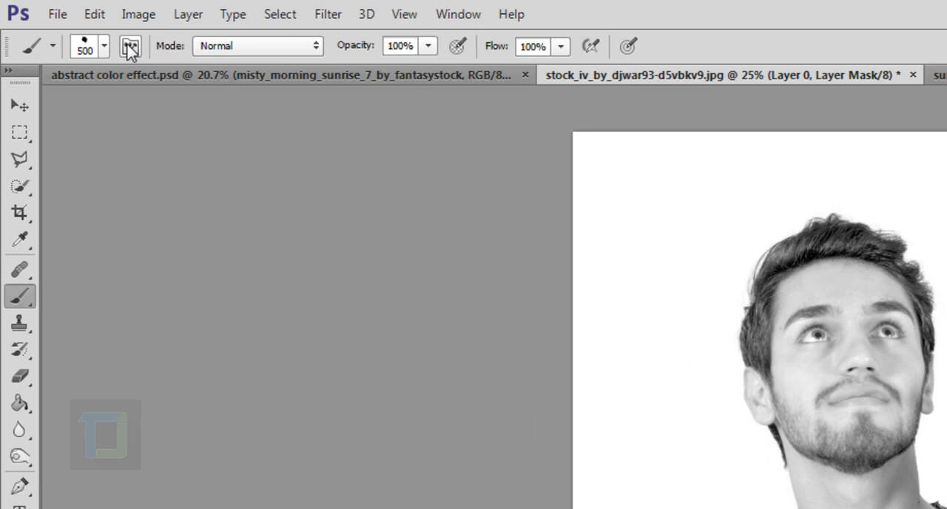
left_click(129, 46)
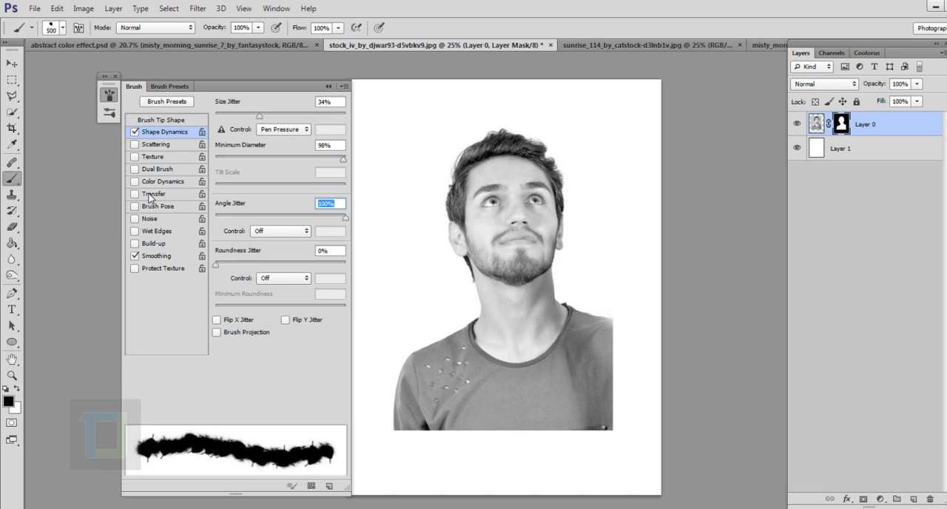
left_click(154, 193)
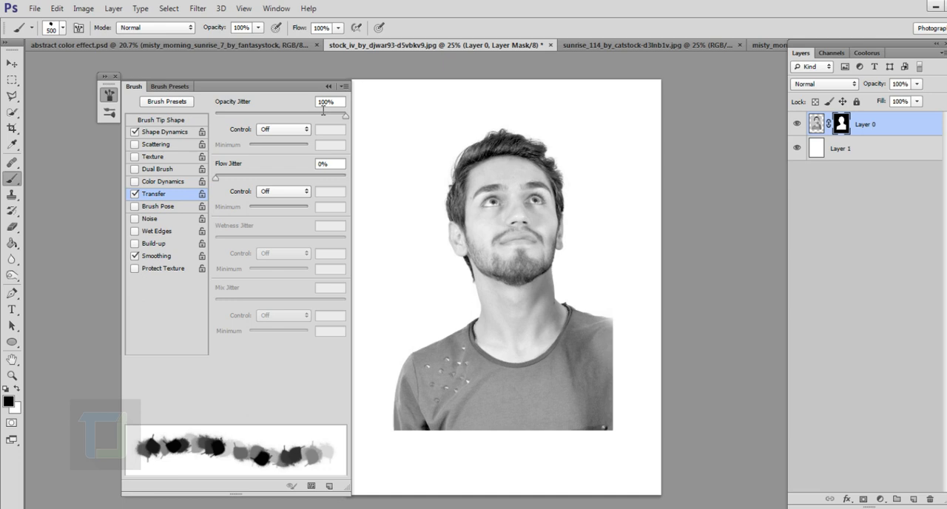
left_click(117, 76)
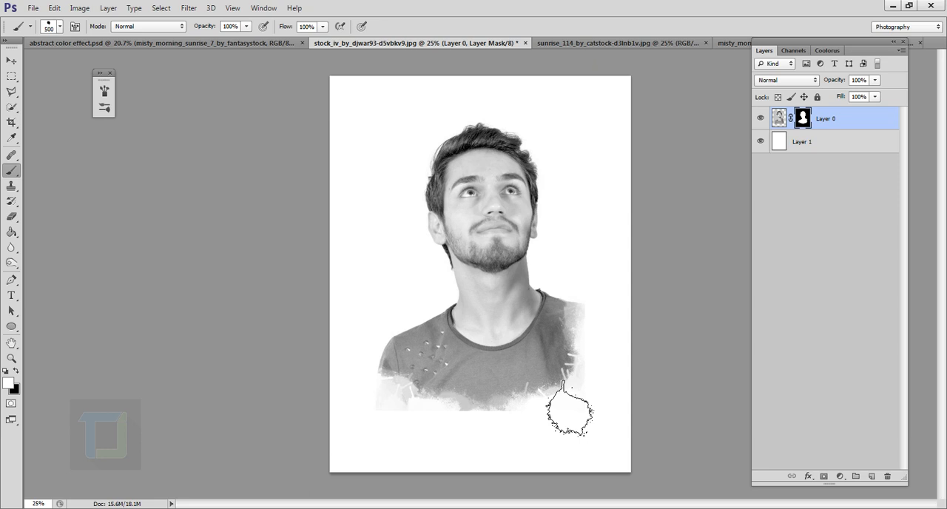
Stamp a splatter on the mask at the shirt's lower right edge
left_click(840, 475)
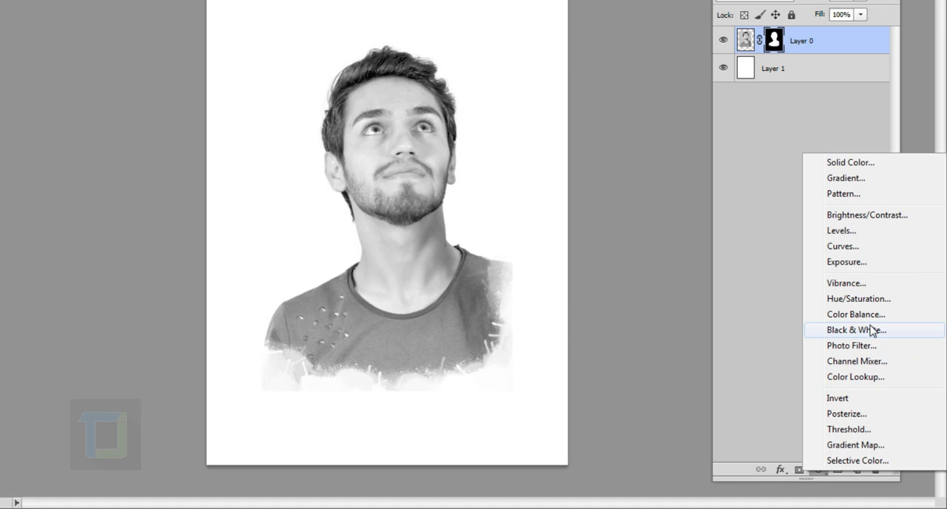
Add a Threshold adjustment clipped to the portrait, then bring up the sunrise photo
left_click(849, 429)
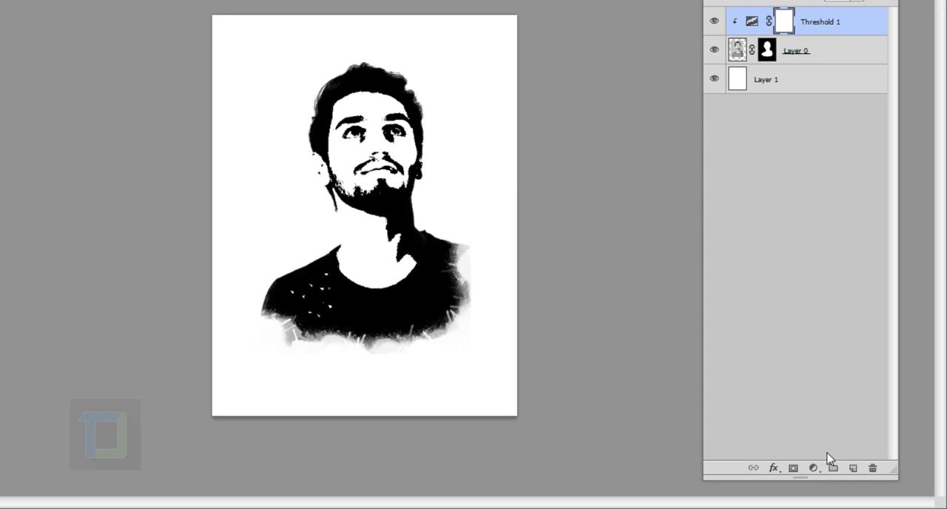
left_click(599, 42)
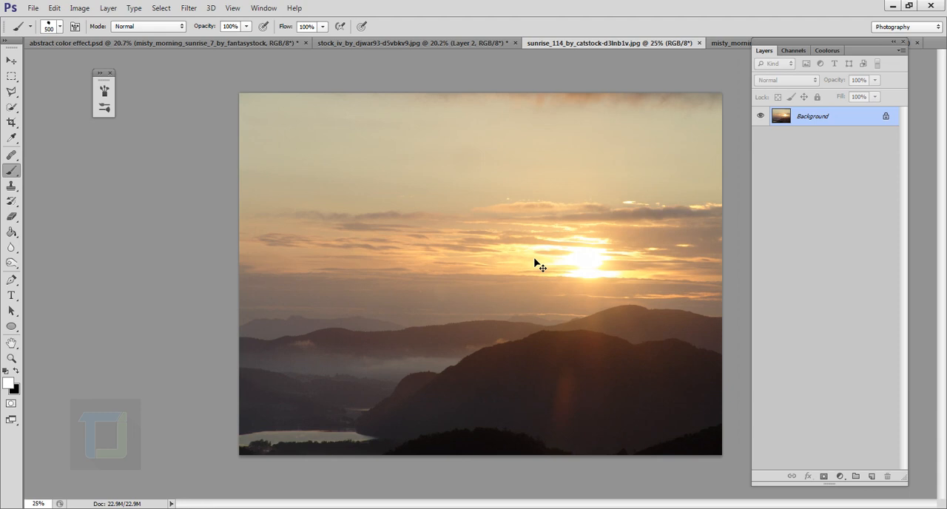
Paste the sunrise photo into the portrait, blend it with Screen, and scale it down
key("ctrl+v")
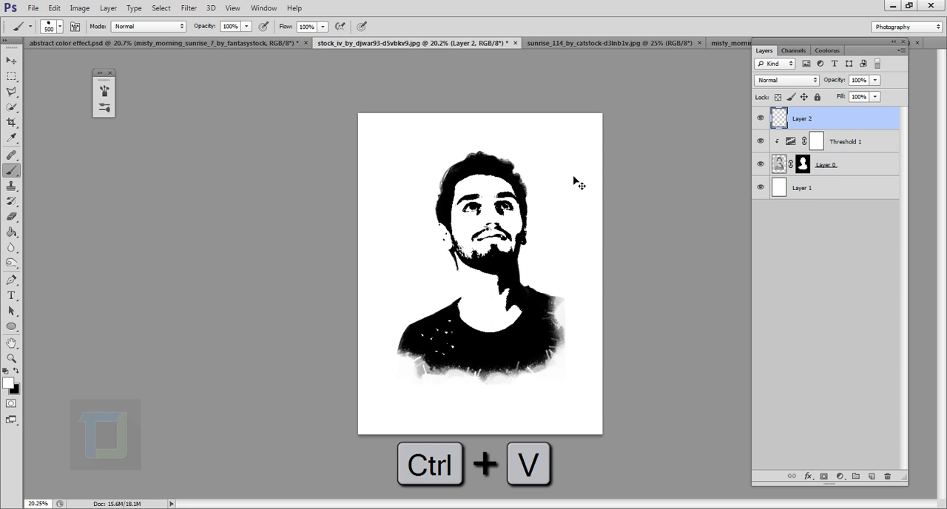
left_click(785, 80)
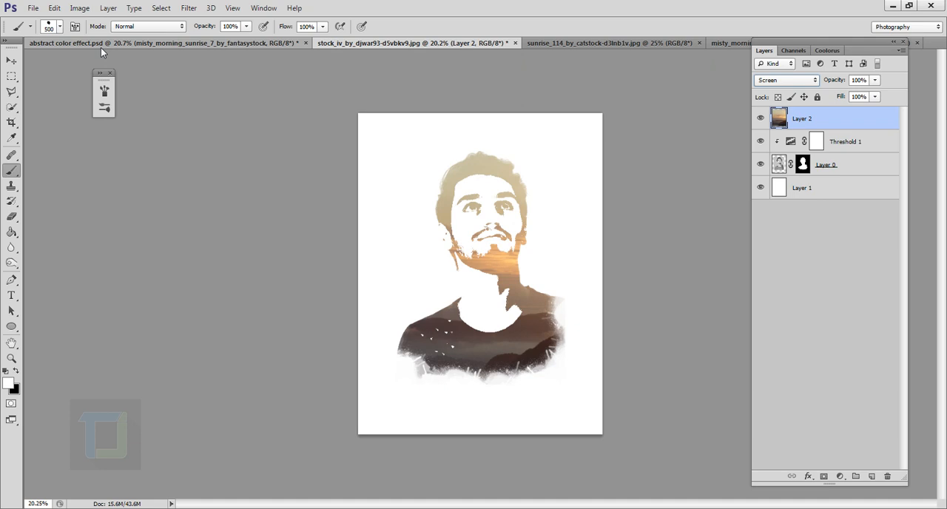
left_click(11, 60)
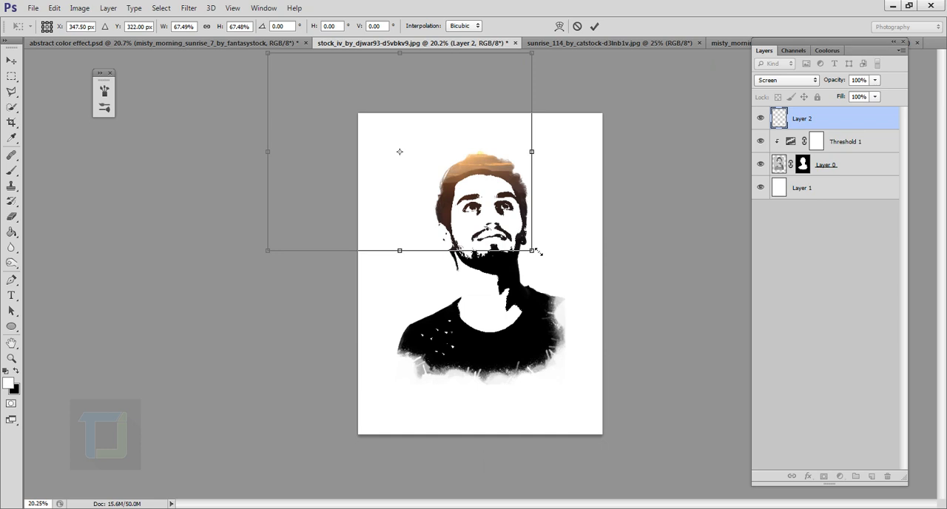
left_click(594, 26)
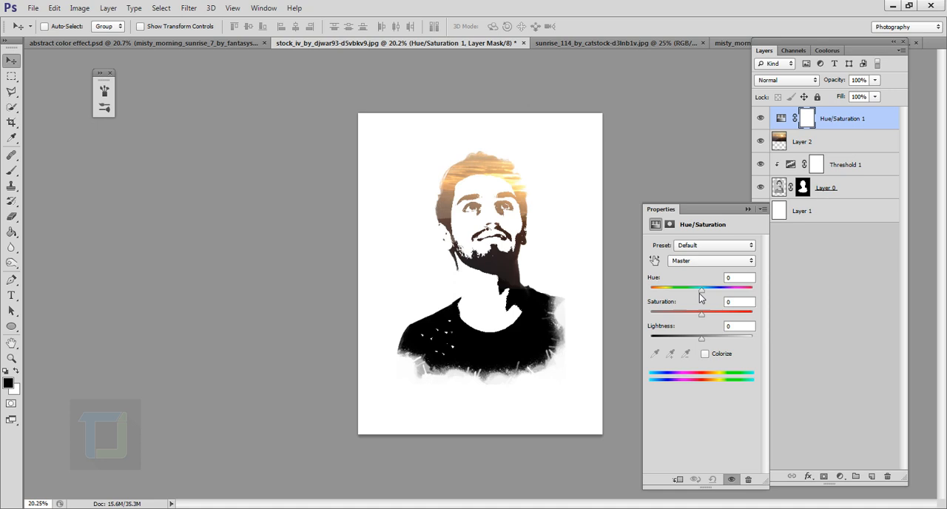
Drag the Hue/Saturation Hue slider to -180, turning the sunrise over the portrait teal
left_click_drag(700, 287, 649, 287)
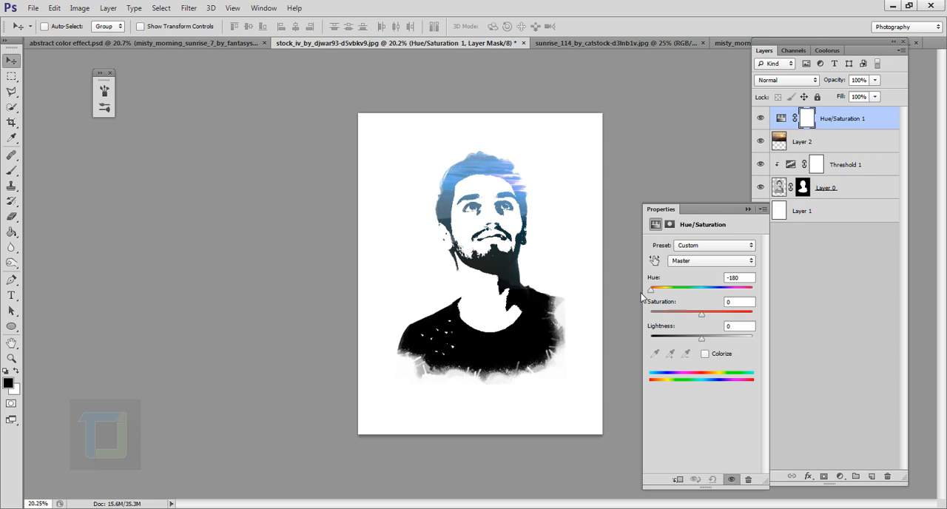
left_click(802, 141)
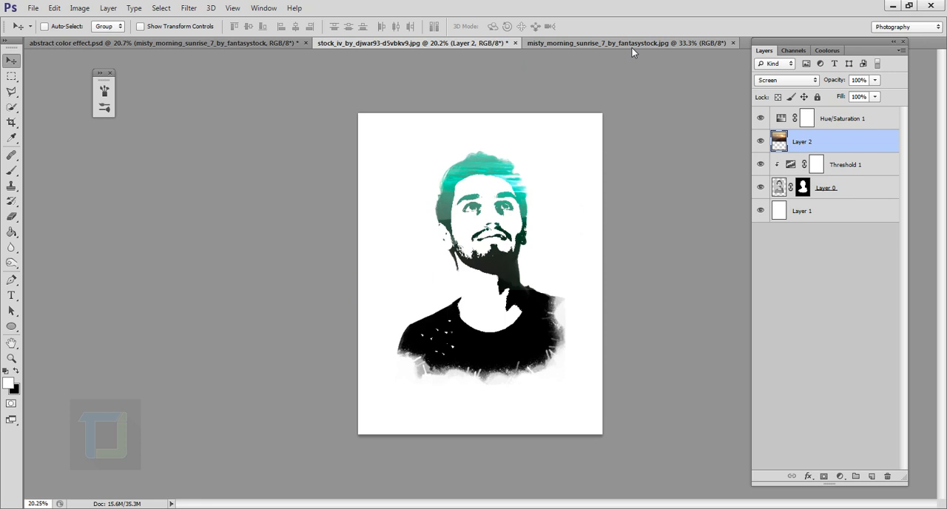
mouse_move(544, 259)
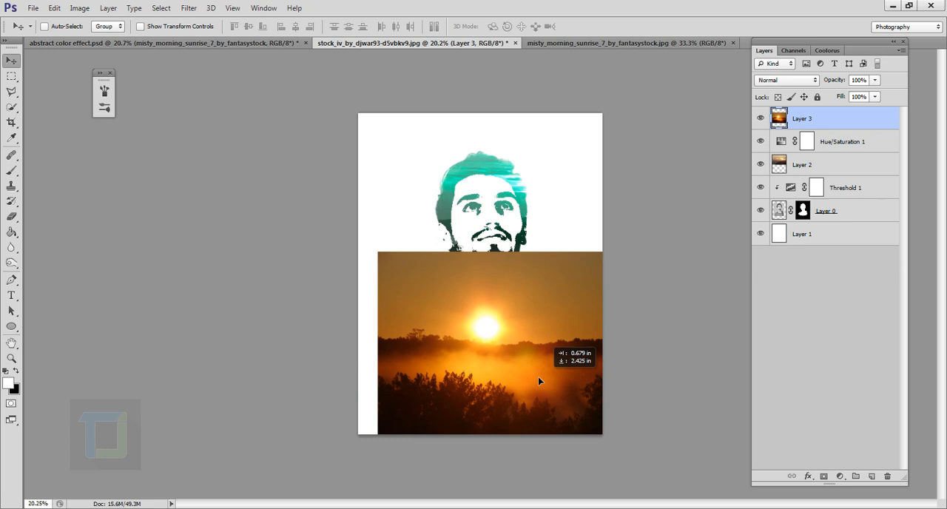
Set the orange misty sunrise layer's blend mode to Screen
left_click(783, 80)
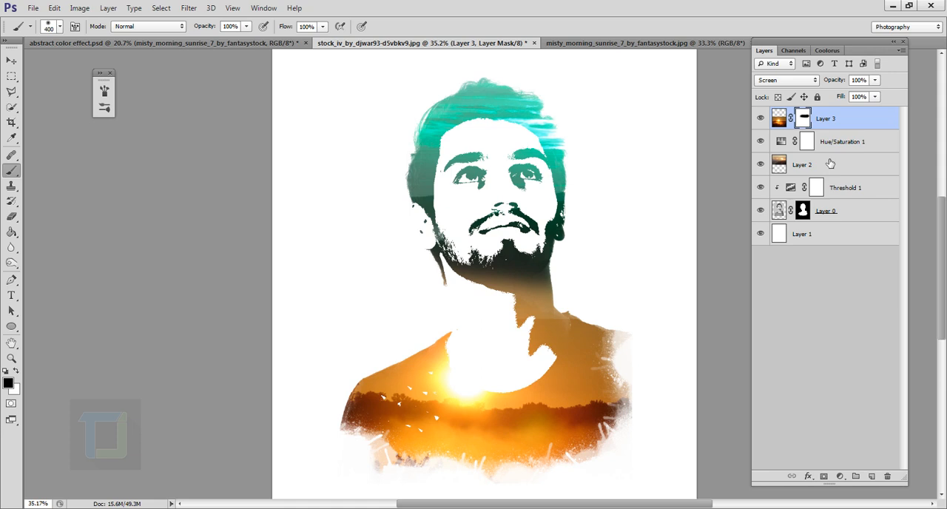
Select the teal sunrise Layer 2 for masking and begin widening the canvas
left_click(825, 164)
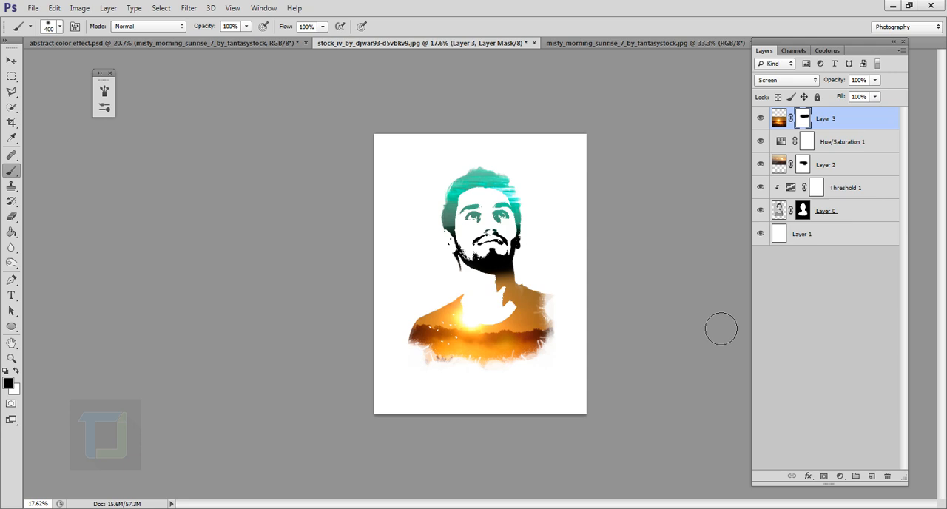
left_click(11, 122)
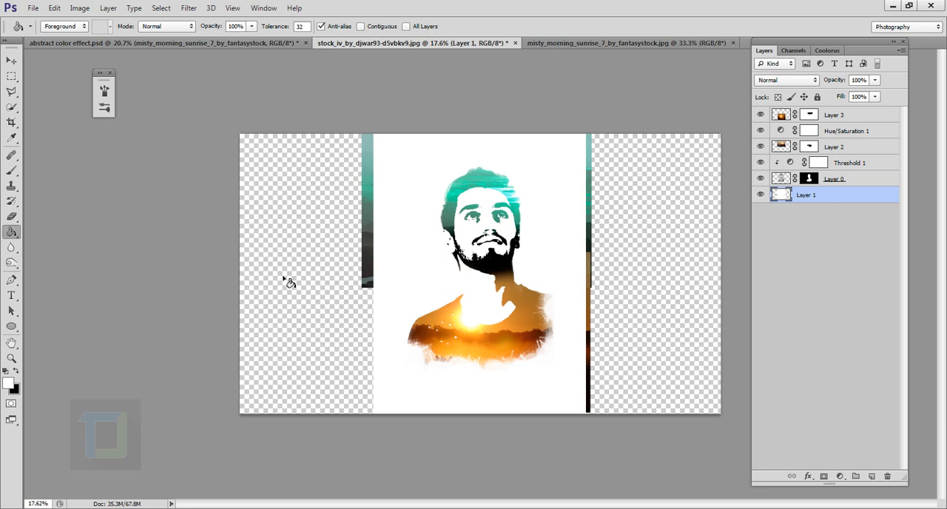
Add a new empty layer above the white background and switch to the Brush tool
scroll("up", 3)
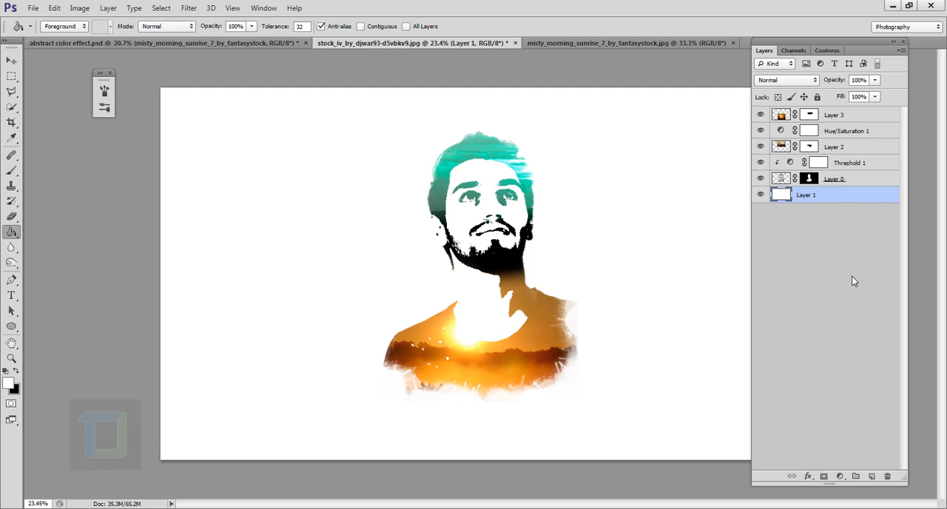
left_click(871, 476)
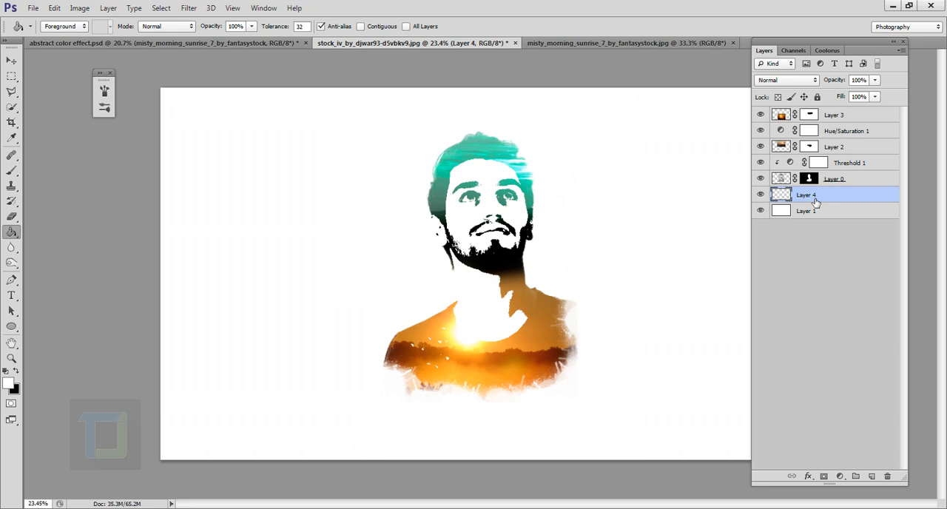
left_click(11, 171)
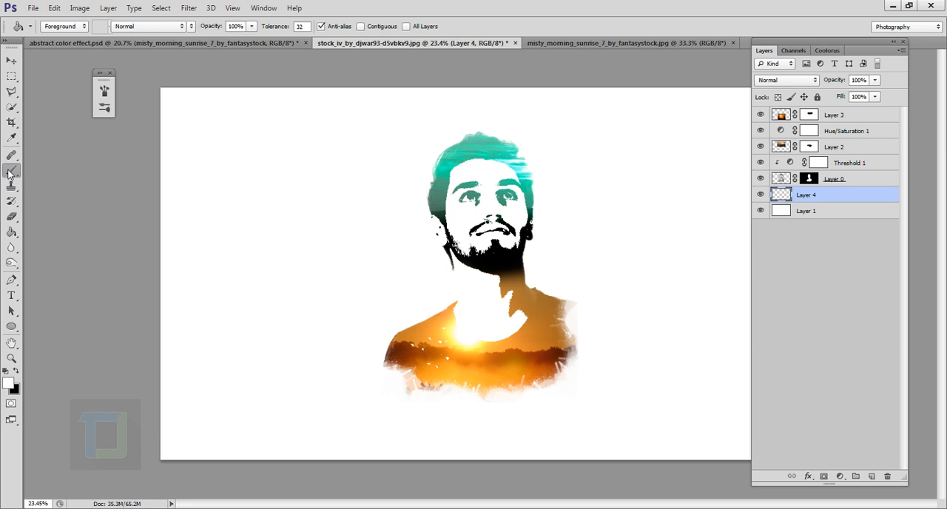
left_click(11, 170)
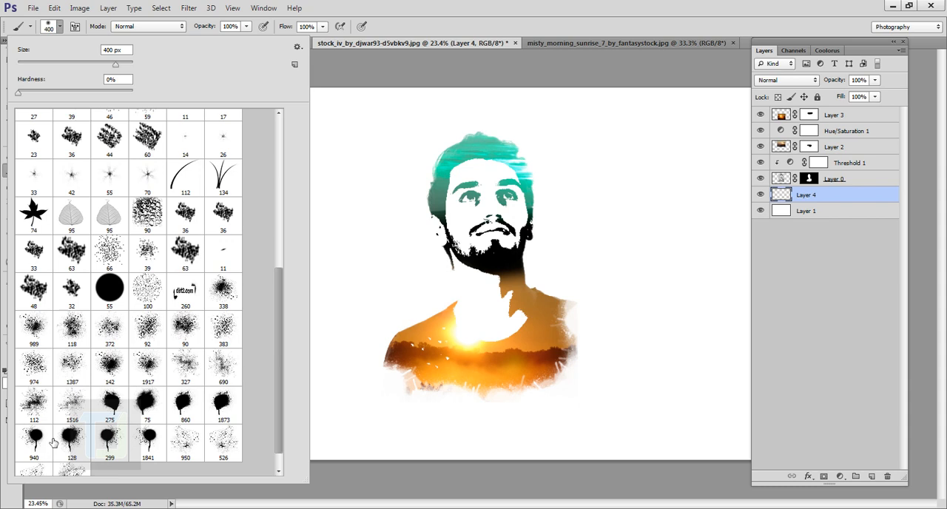